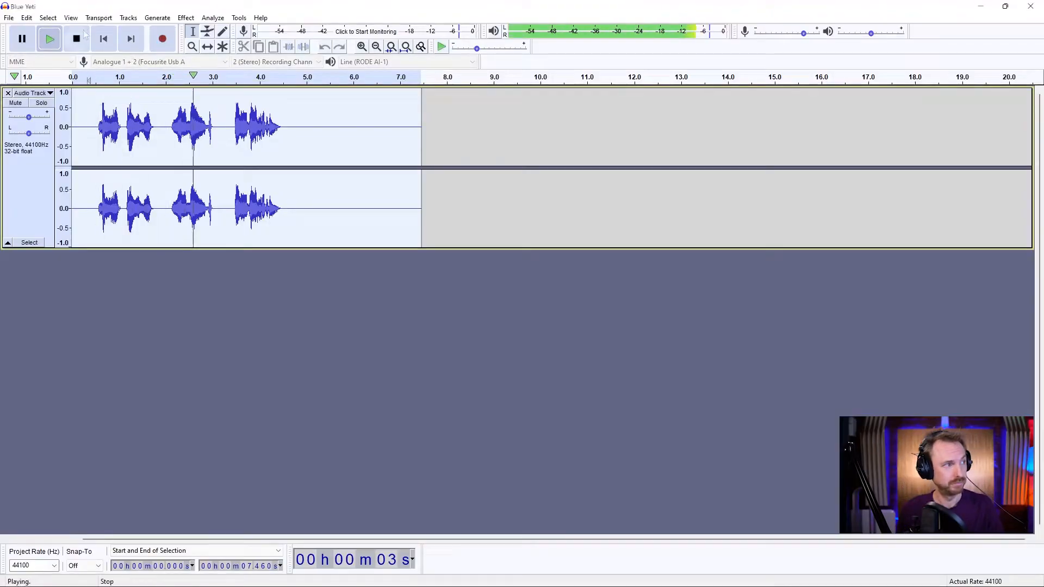
- Stop playback of the recorded stereo voice take
click(76, 38)
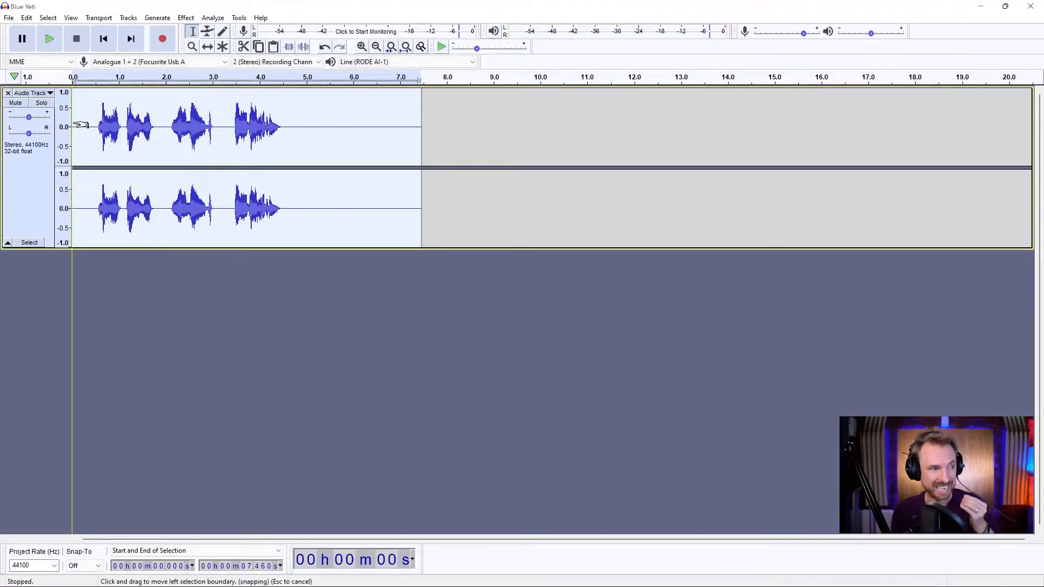
mouse_move(84, 76)
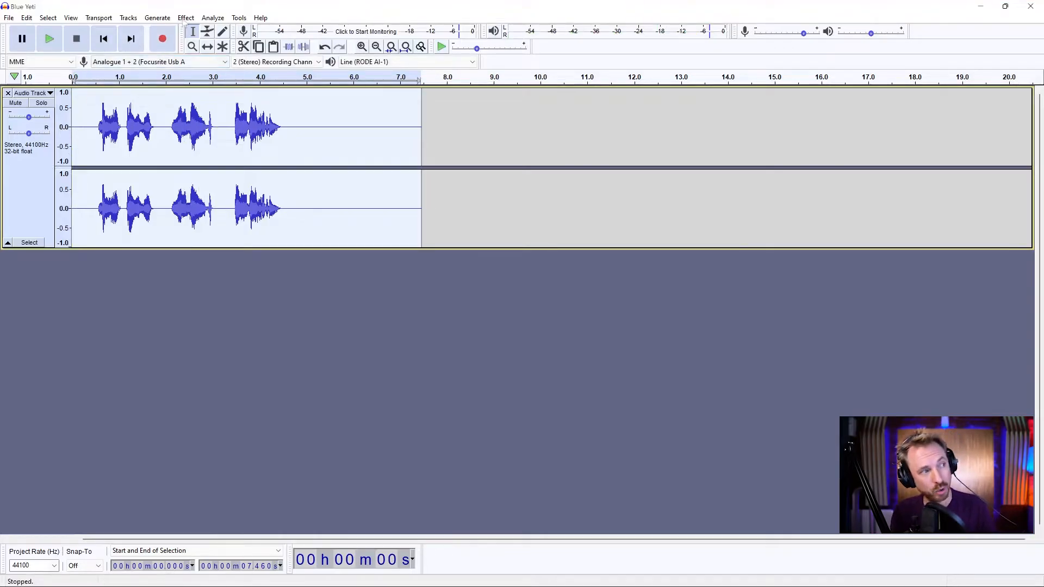
- Load the Vocal I factory preset into the Reverb effect and preview it on the recording
click(186, 17)
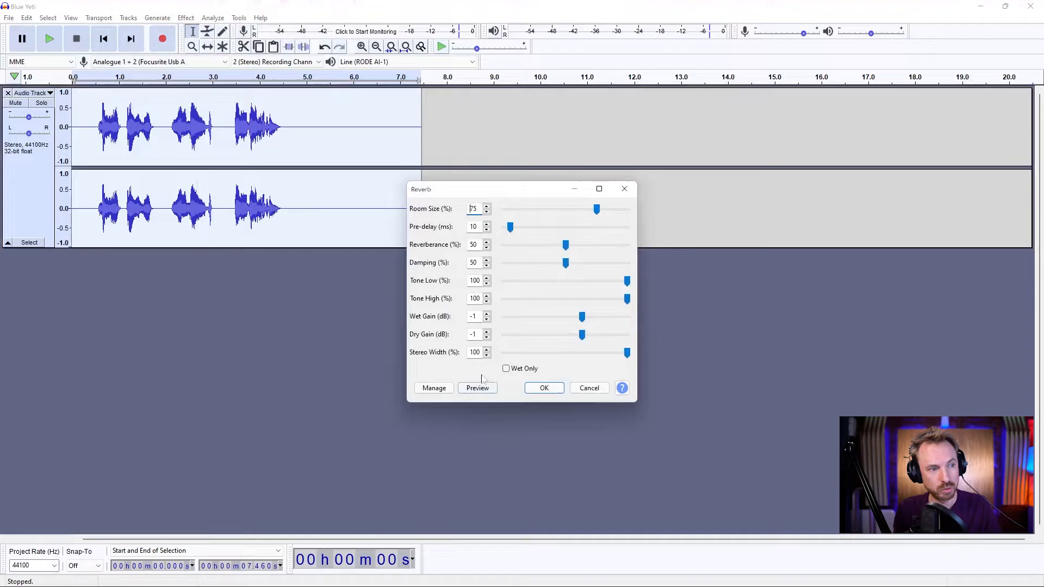
click(433, 388)
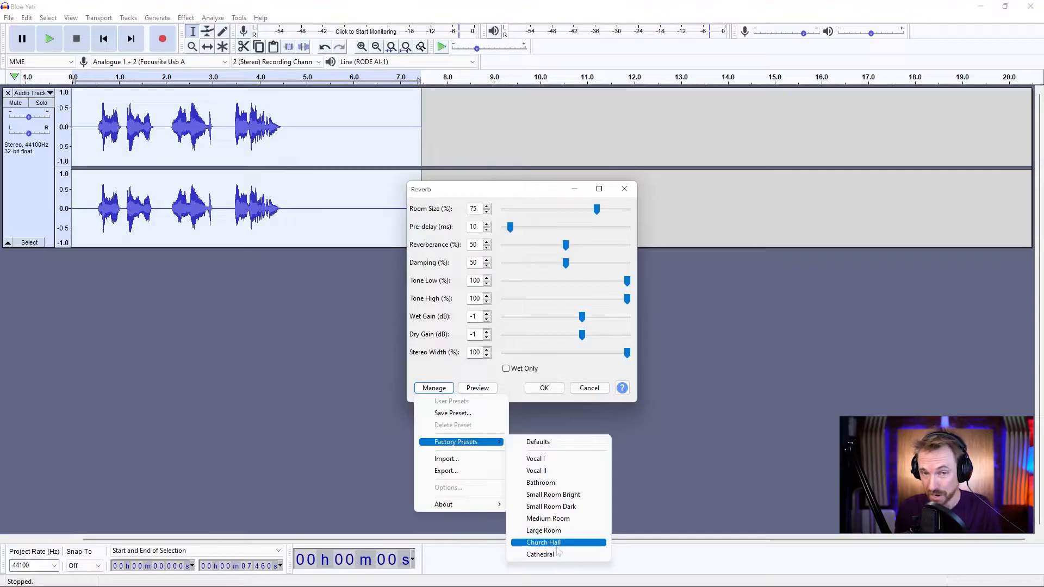
mouse_move(553, 494)
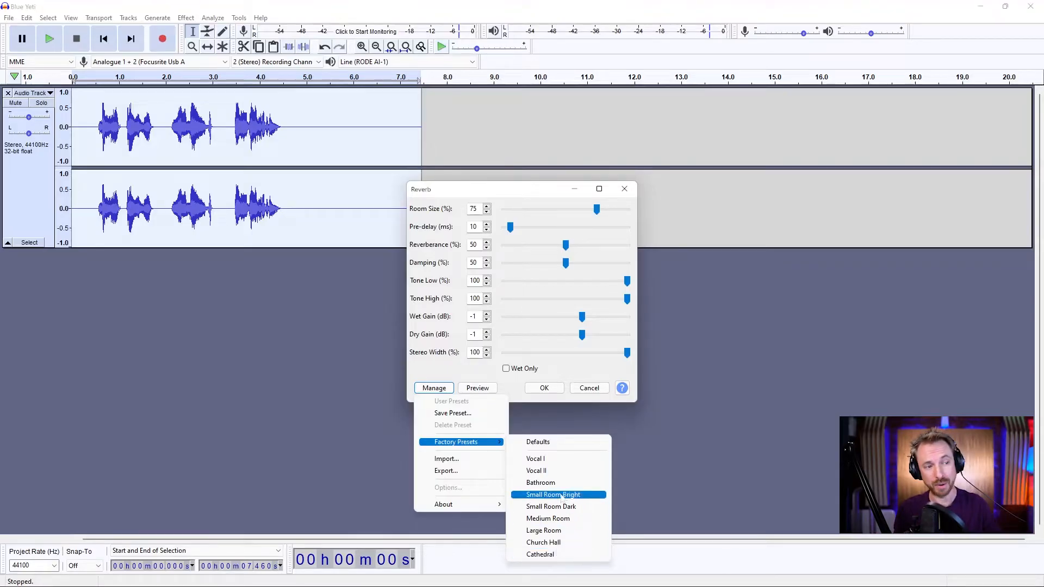
mouse_move(536, 471)
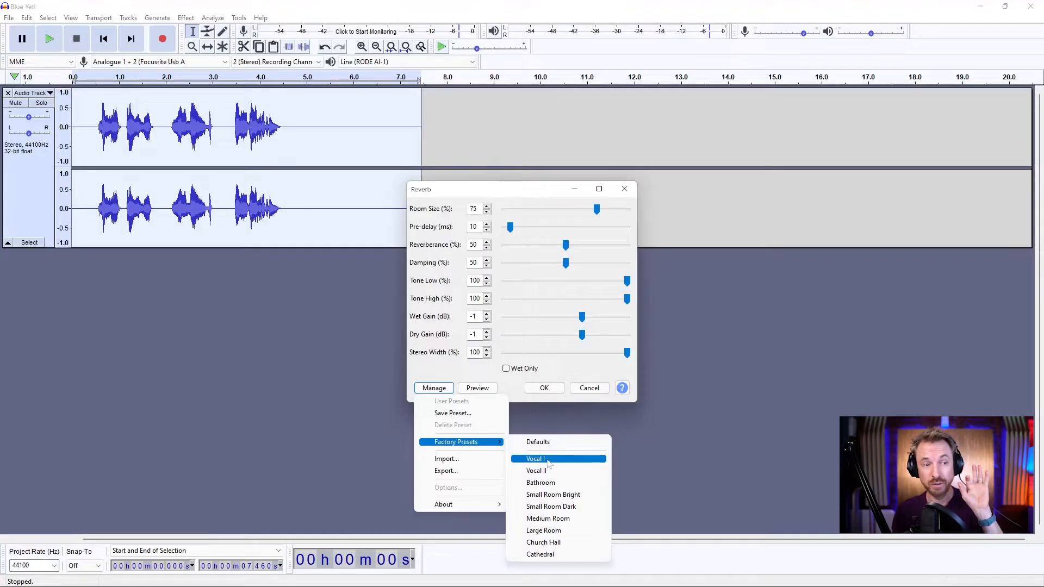
click(536, 458)
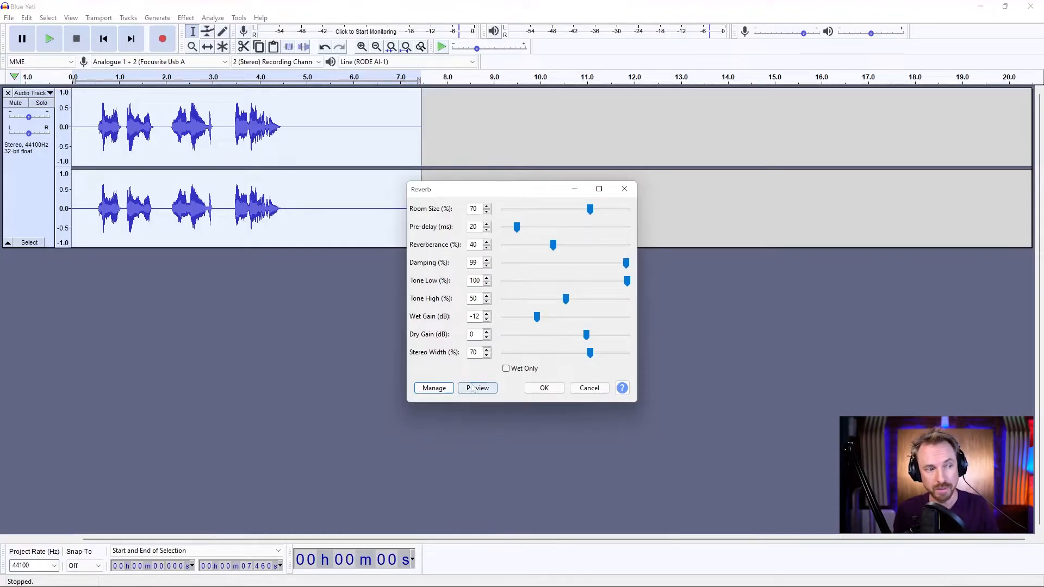
click(477, 388)
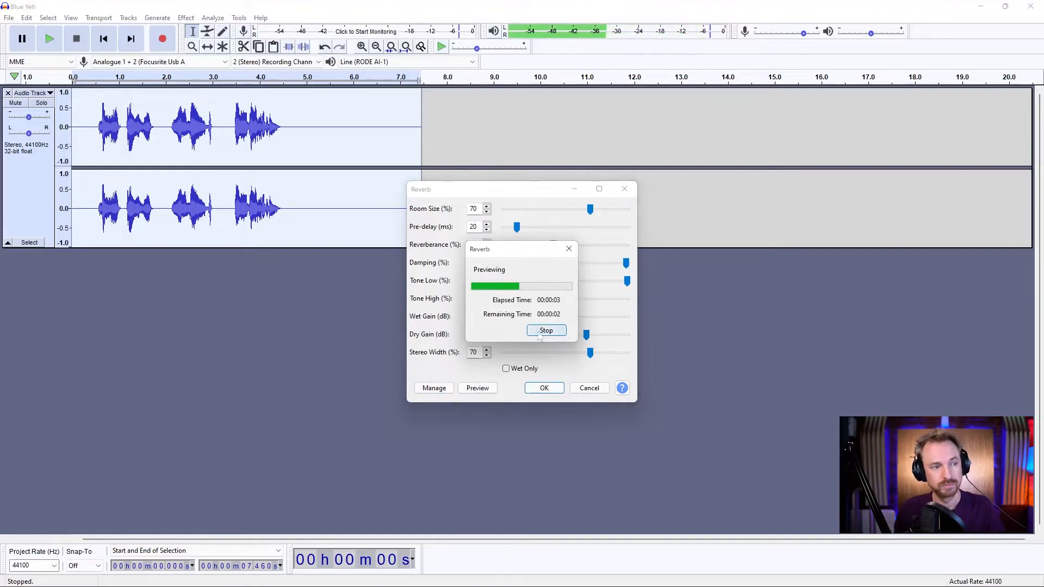
click(545, 330)
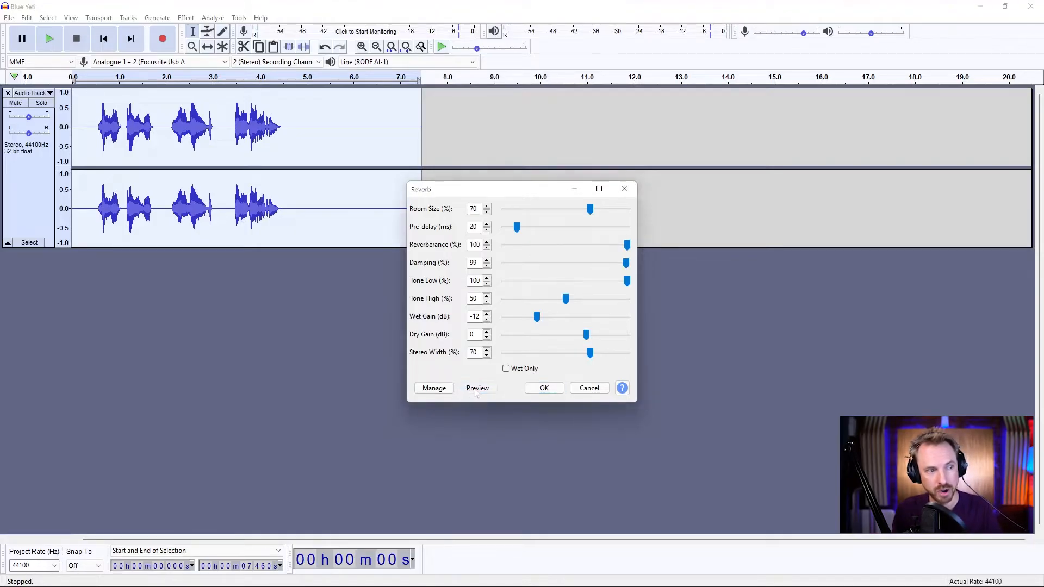
- Raise Reverberance and Room Size to 100% and preview the result
click(477, 388)
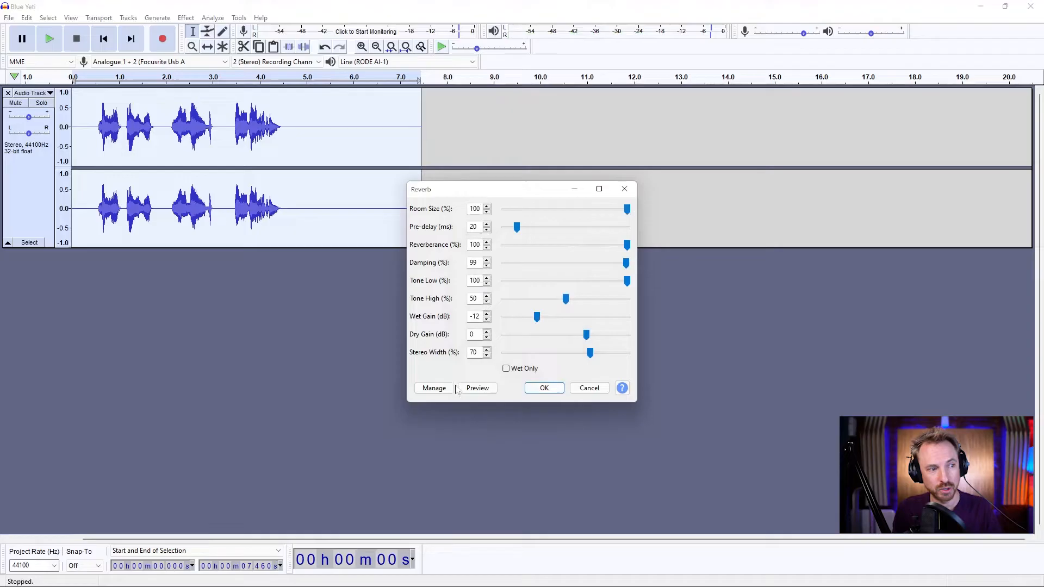
click(476, 388)
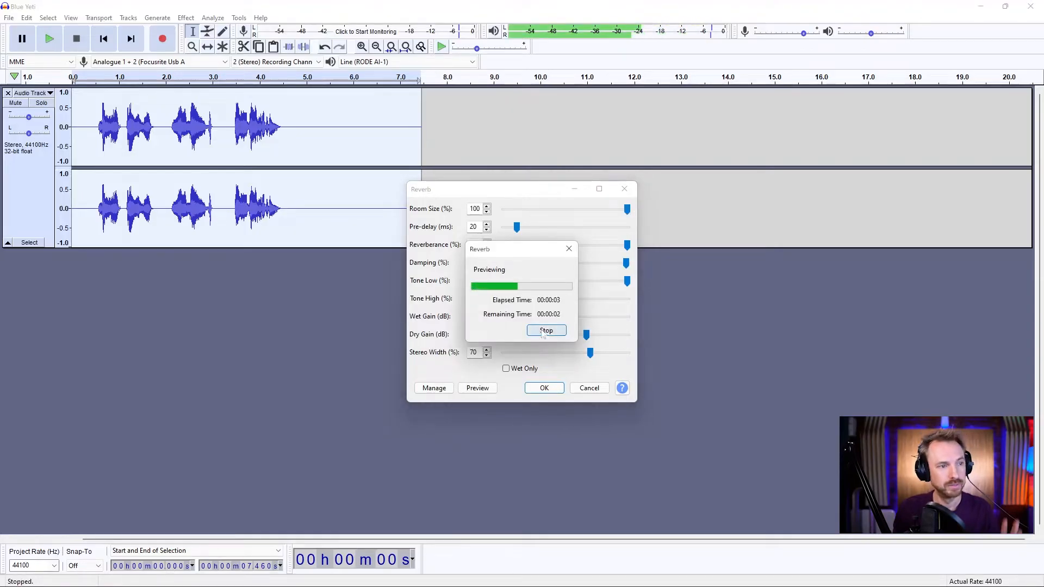
click(546, 330)
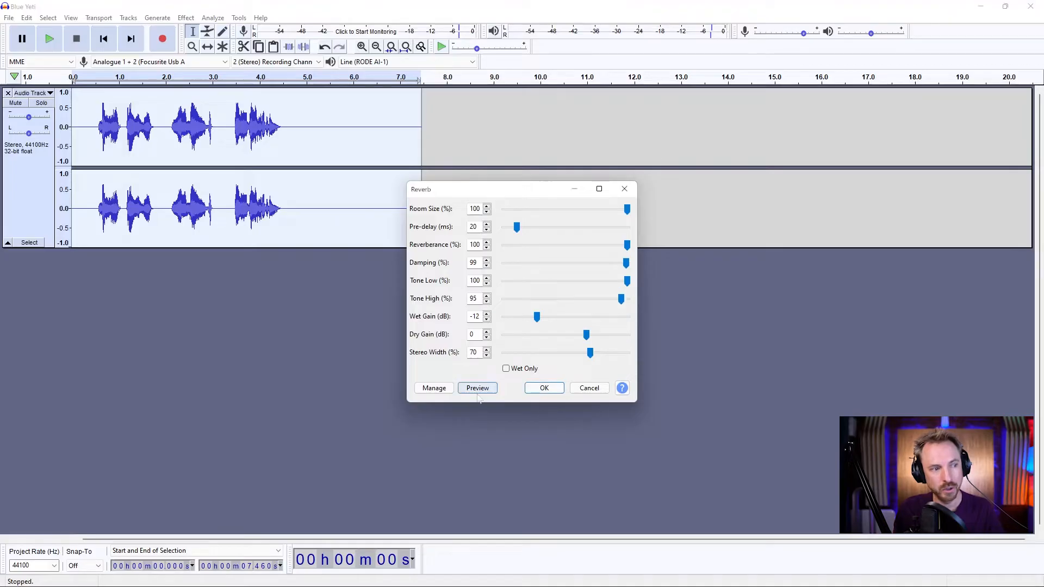
- Set Tone High to 95 and Tone Low to 24, previewing each change
click(477, 388)
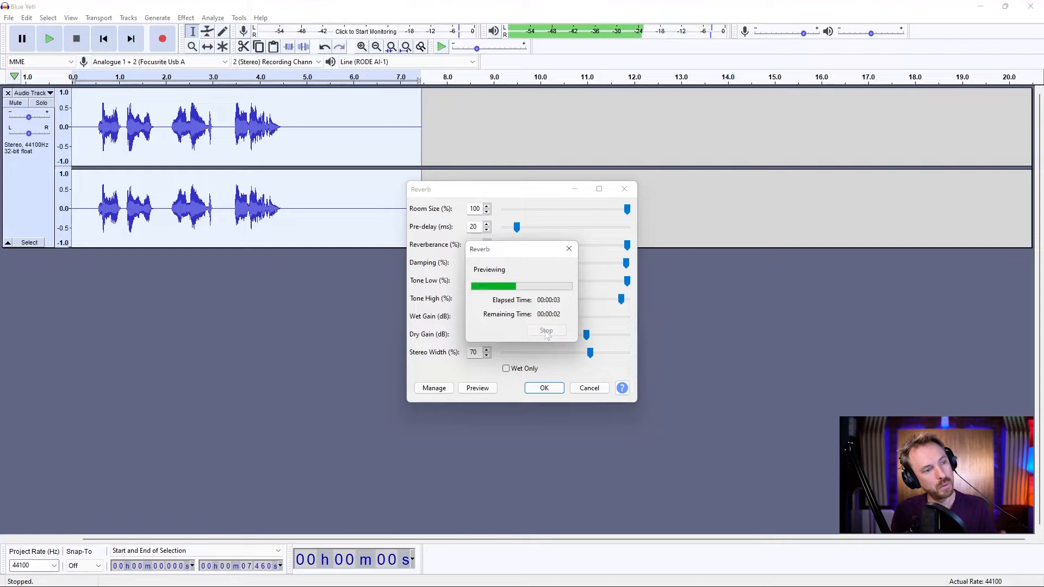
click(545, 331)
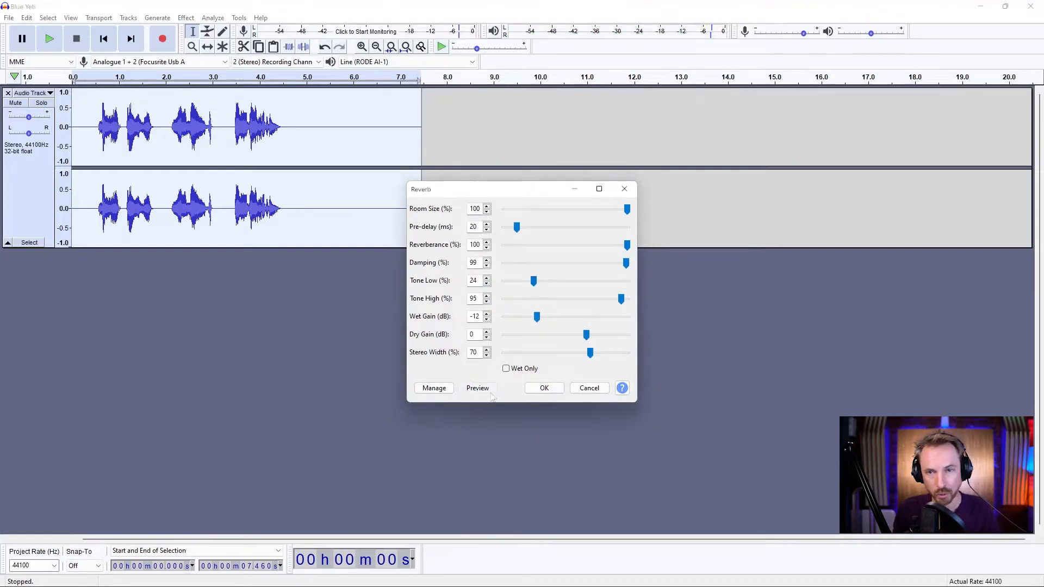
click(478, 388)
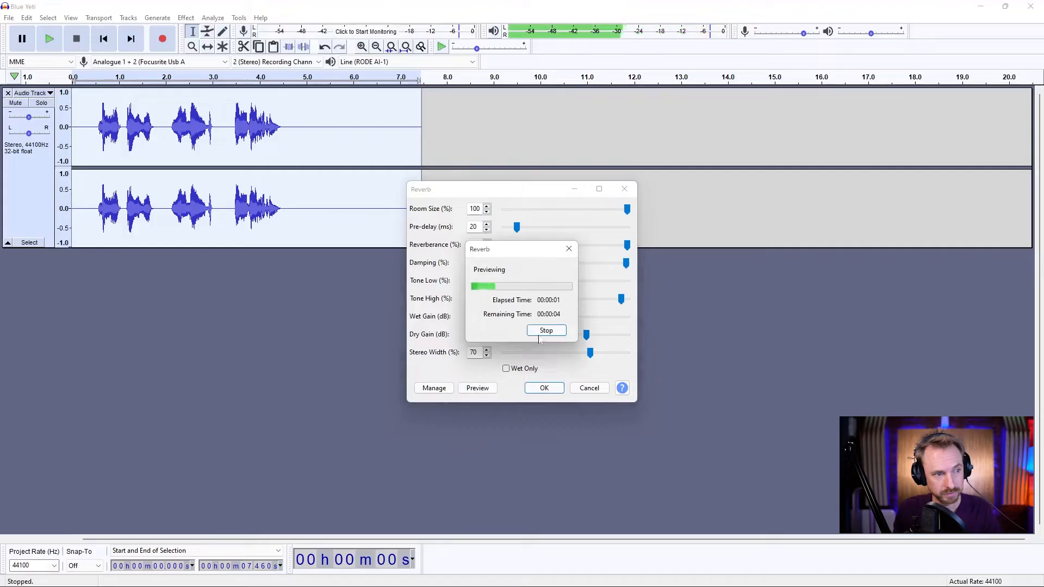
click(545, 330)
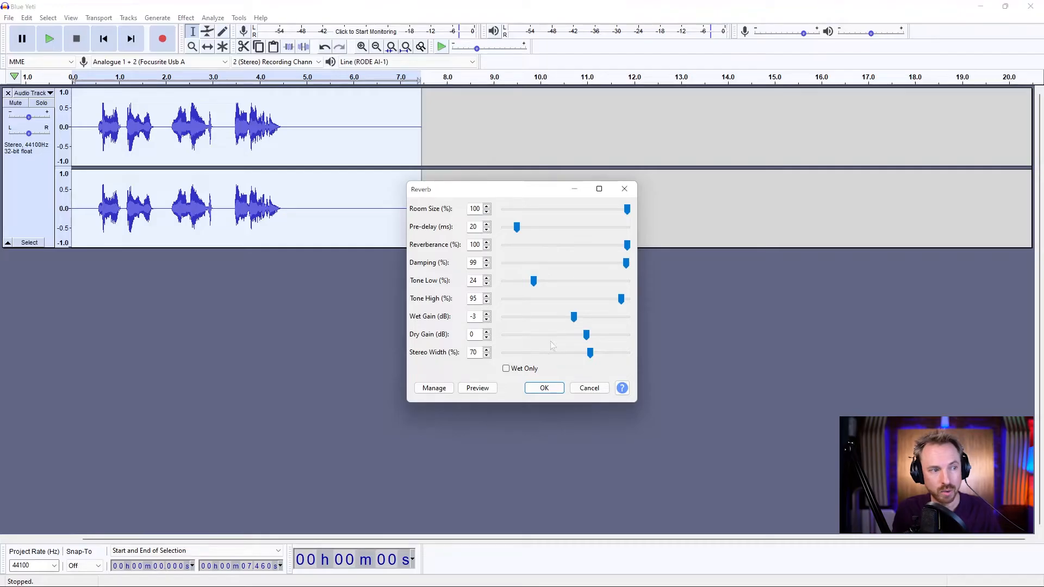
- Set Wet Gain to -3 dB, Dry Gain to -20 dB and Stereo Width to 100%, previewing each
click(477, 388)
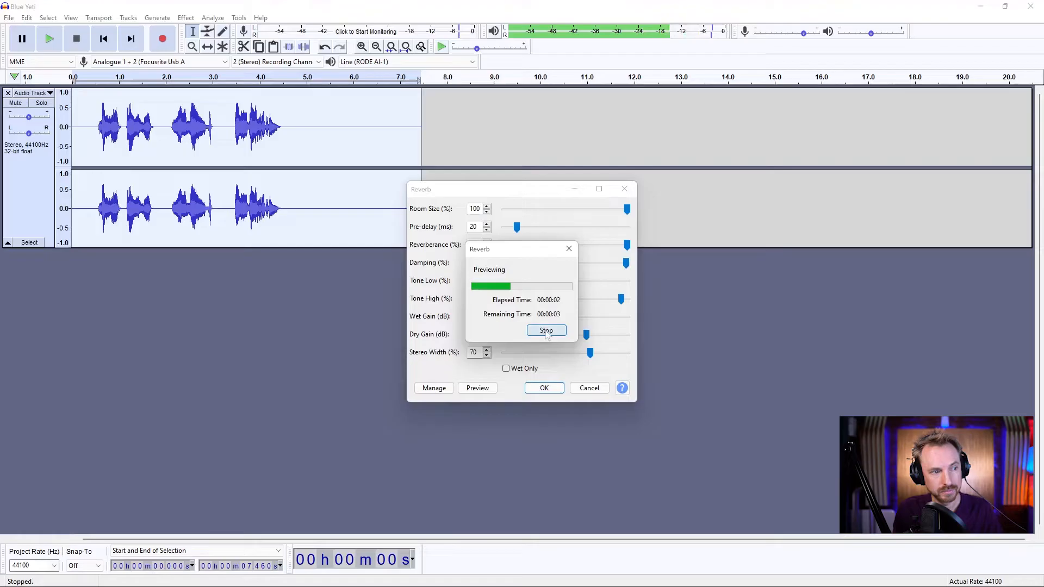
click(545, 330)
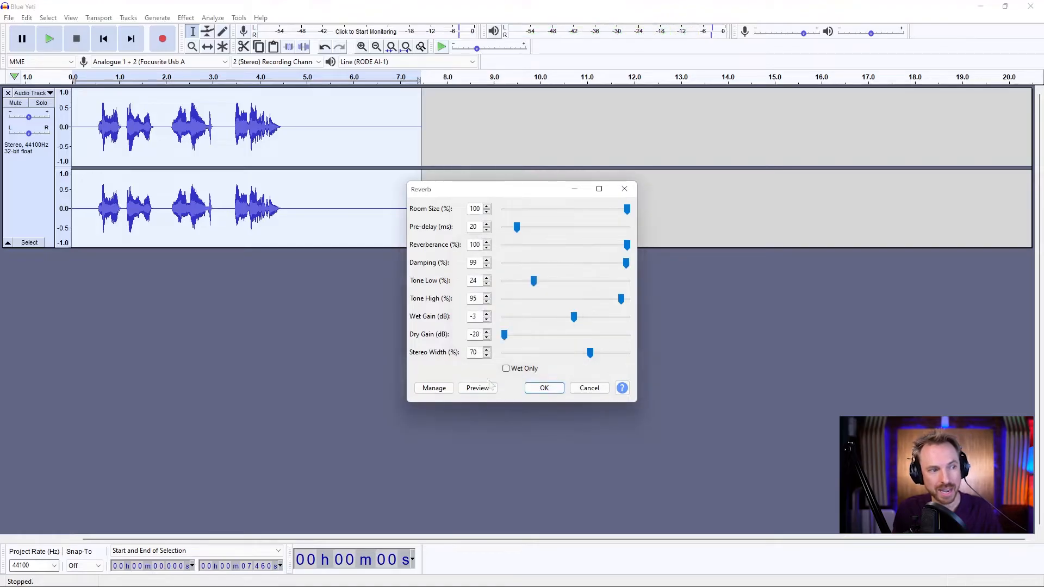
click(477, 387)
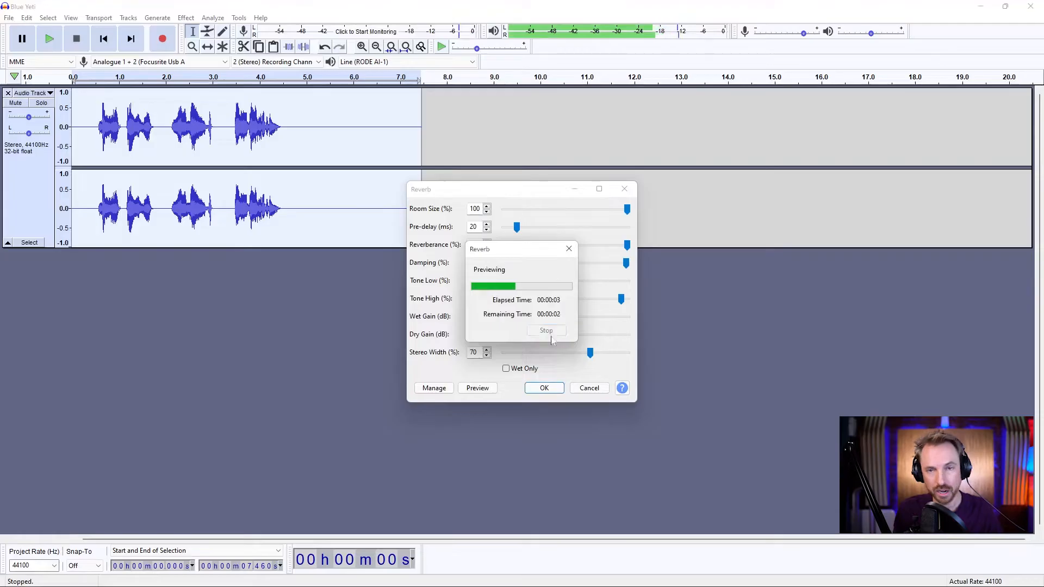
click(545, 330)
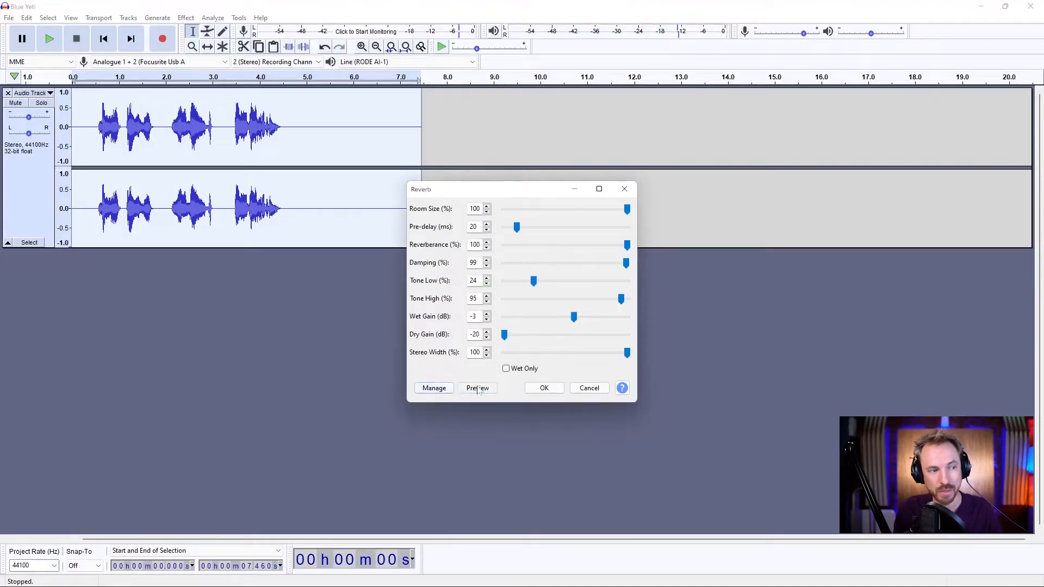
click(476, 388)
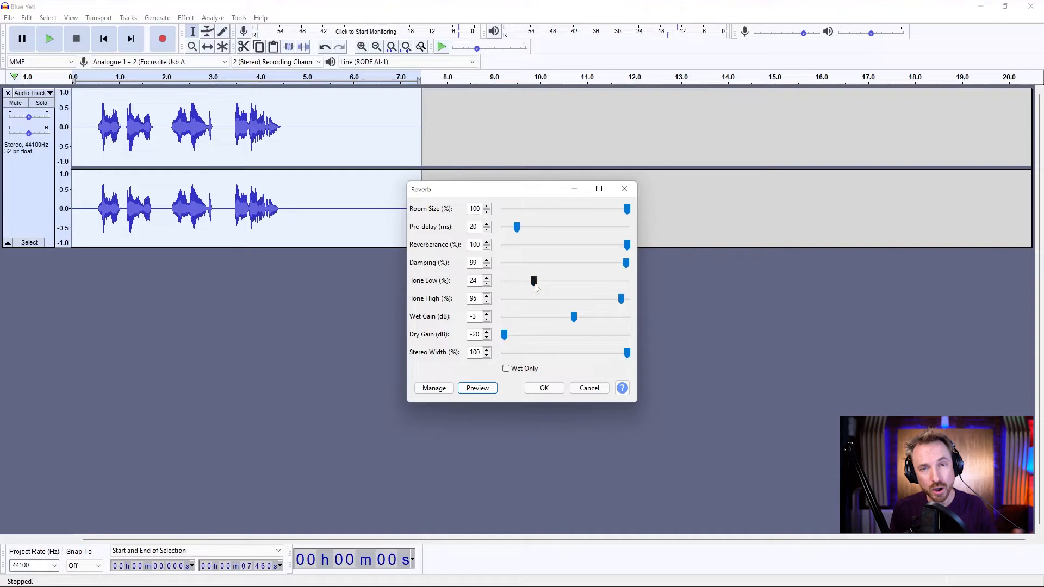
- Apply a factory Reverb preset to the recording and play it back
click(433, 388)
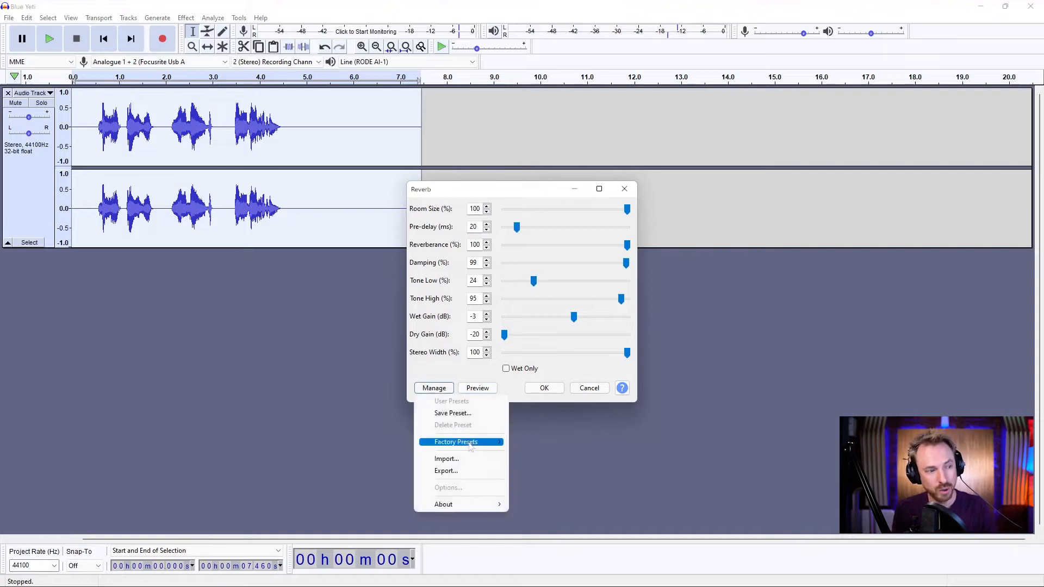
click(456, 442)
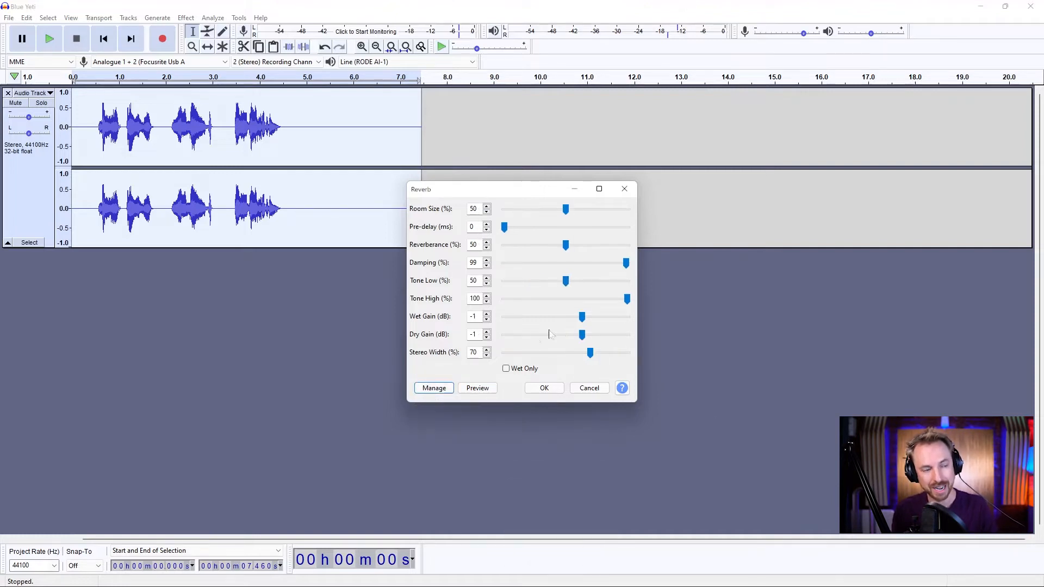
click(543, 388)
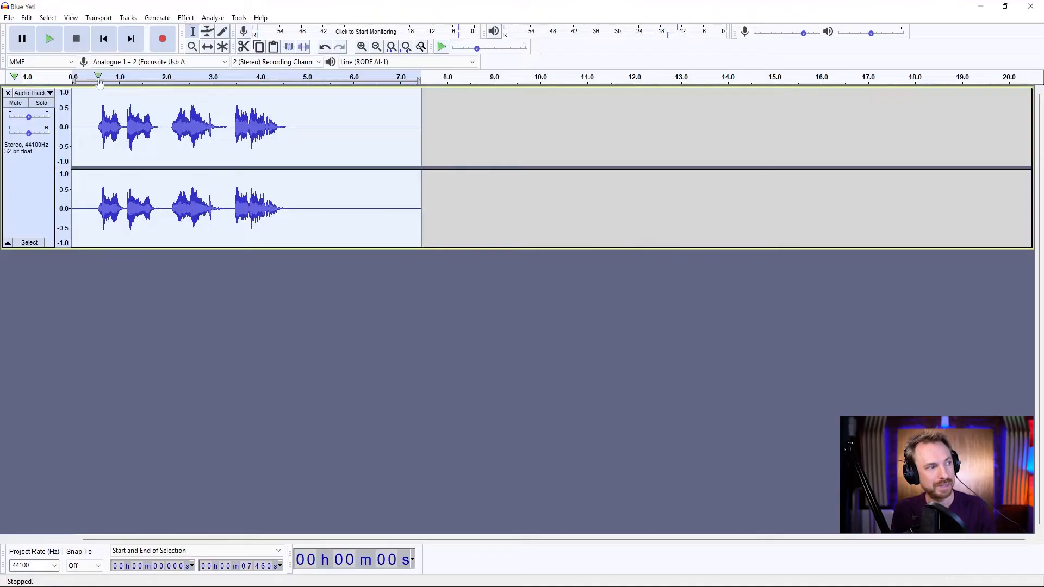
click(49, 38)
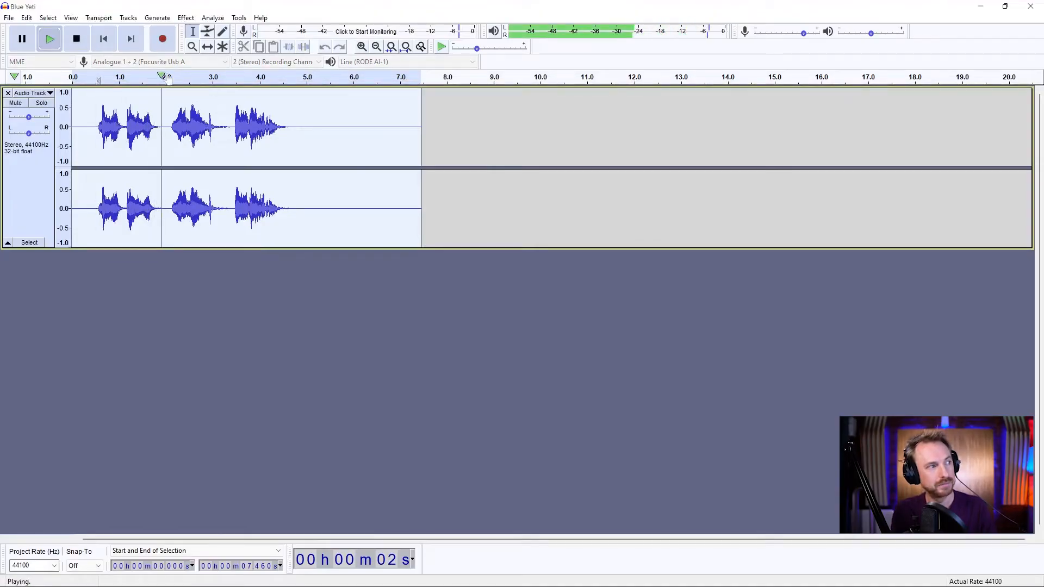